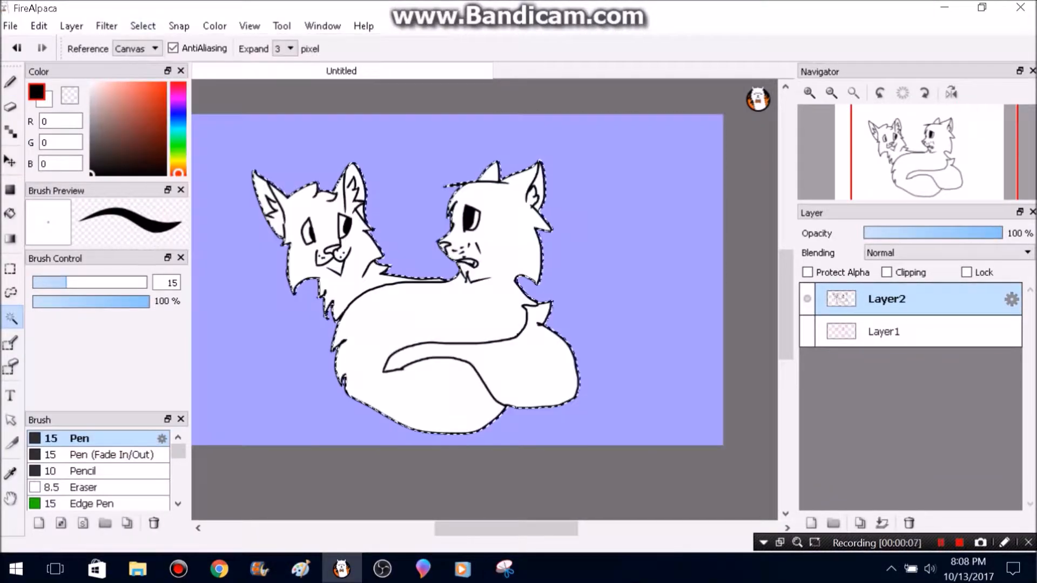
# On a new layer, fill the right cat grey and black with a pink ear, yellow eye and orange nose.
pyautogui.click(814, 523)
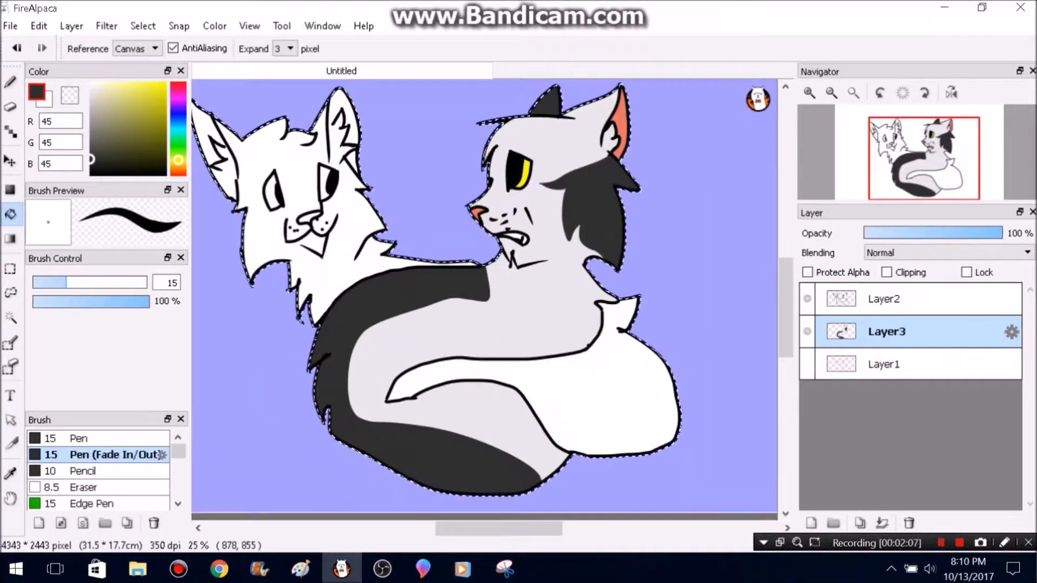
# Paint the sitting grey cat with blue shading and add a dark navy bottom background layer.
pyautogui.click(812, 523)
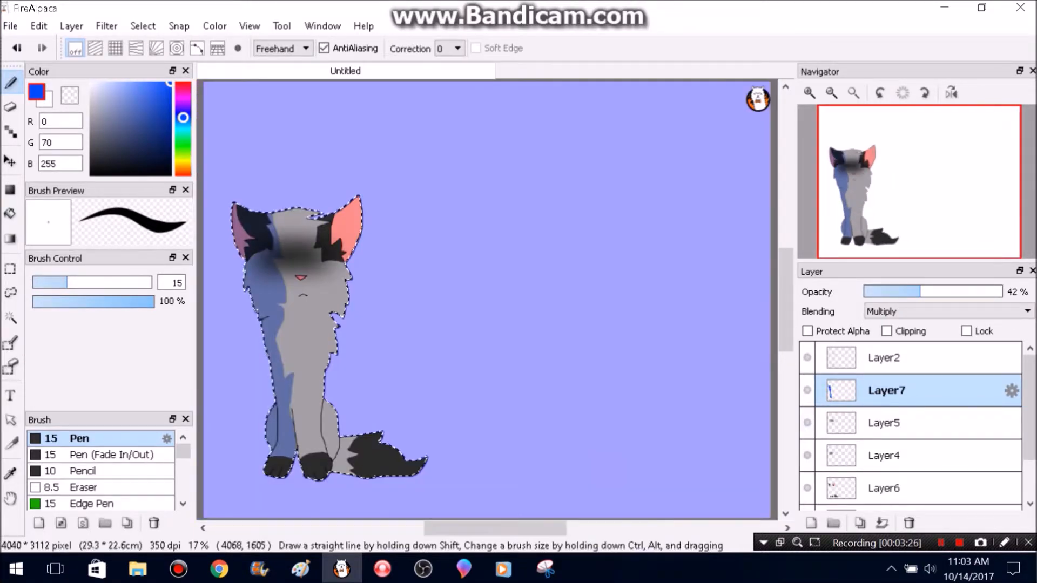
pyautogui.click(143, 25)
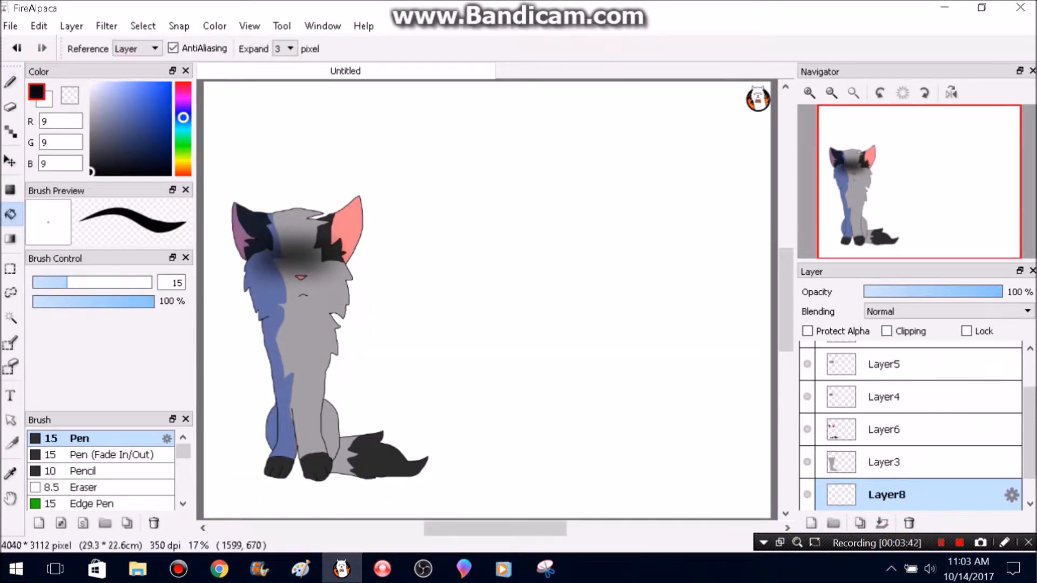
pyautogui.click(321, 26)
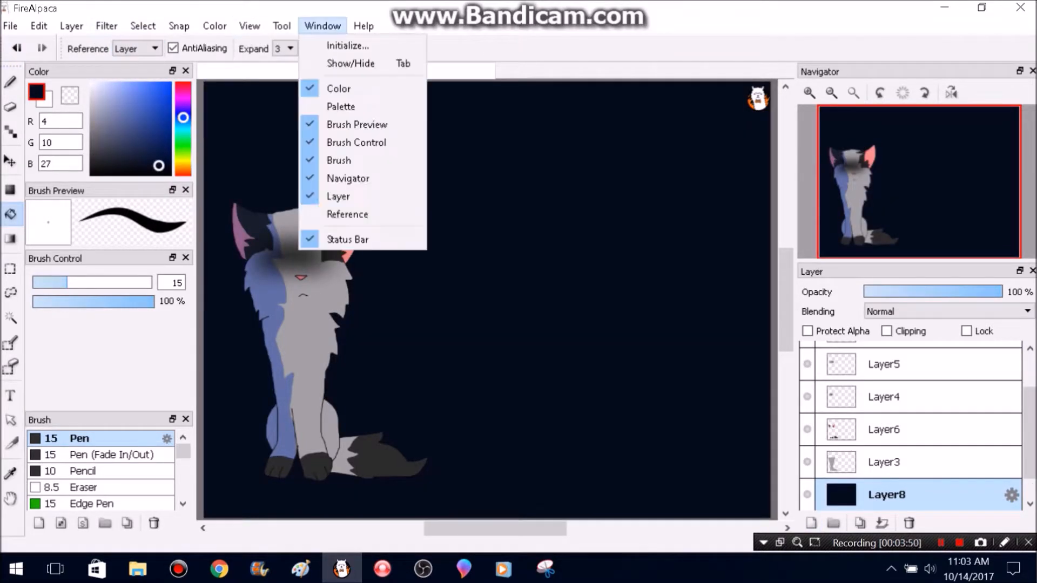
# Add dark navy and green to the palette, then switch to the browser's live chat.
pyautogui.click(340, 107)
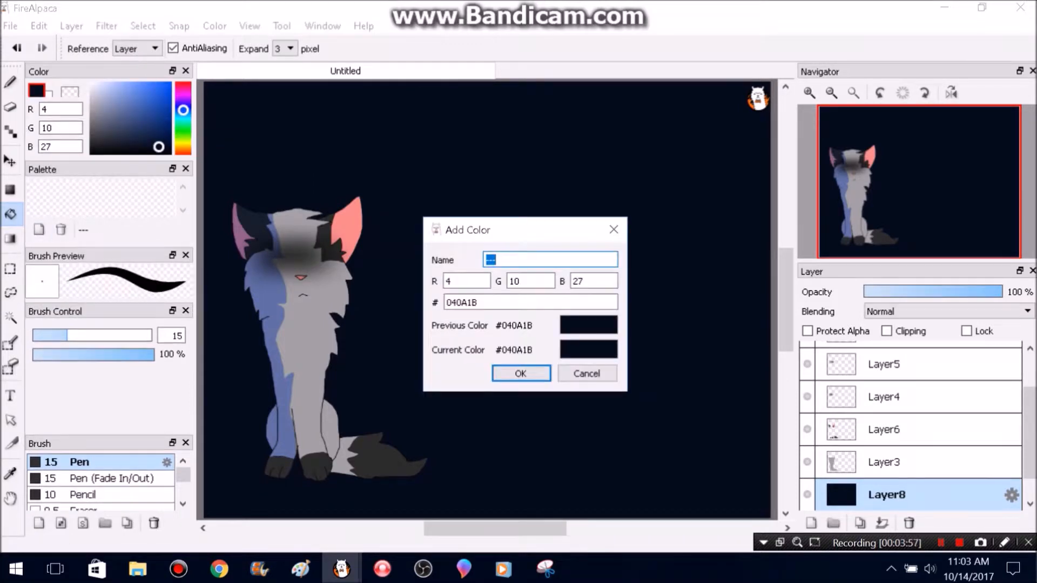
pyautogui.click(520, 373)
pyautogui.write('G')
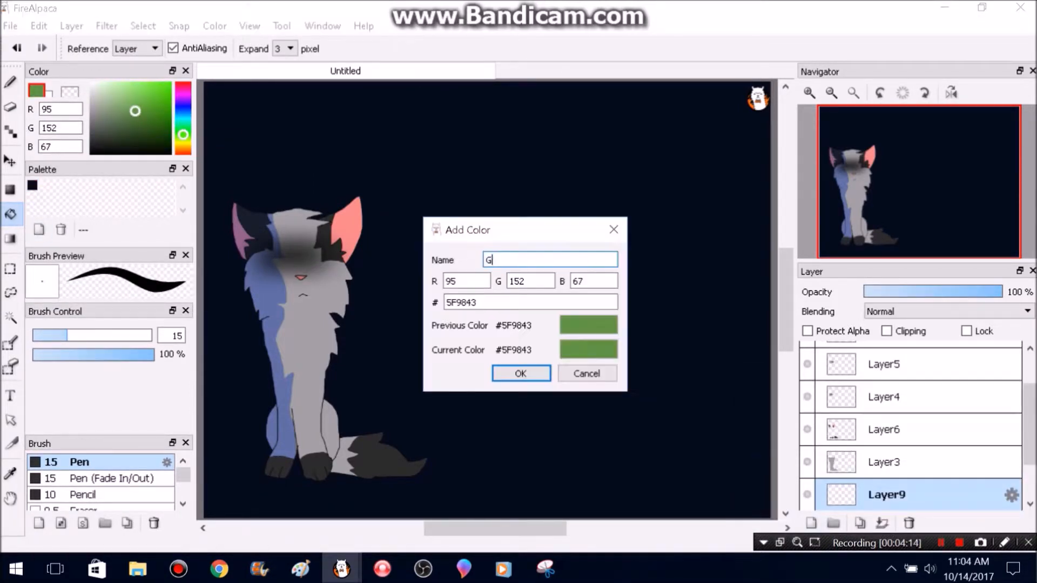
pyautogui.click(520, 373)
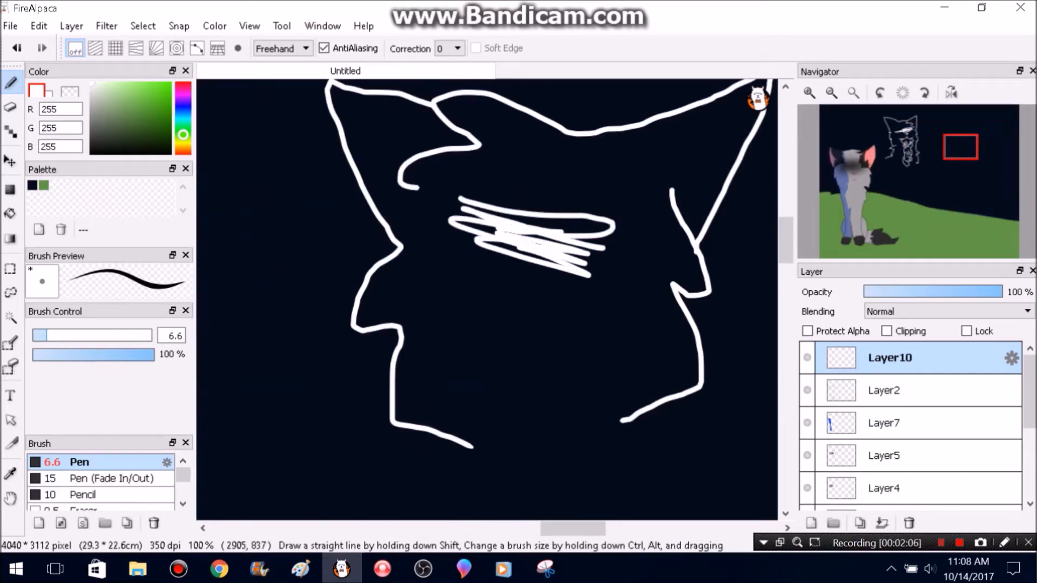
pyautogui.click(219, 568)
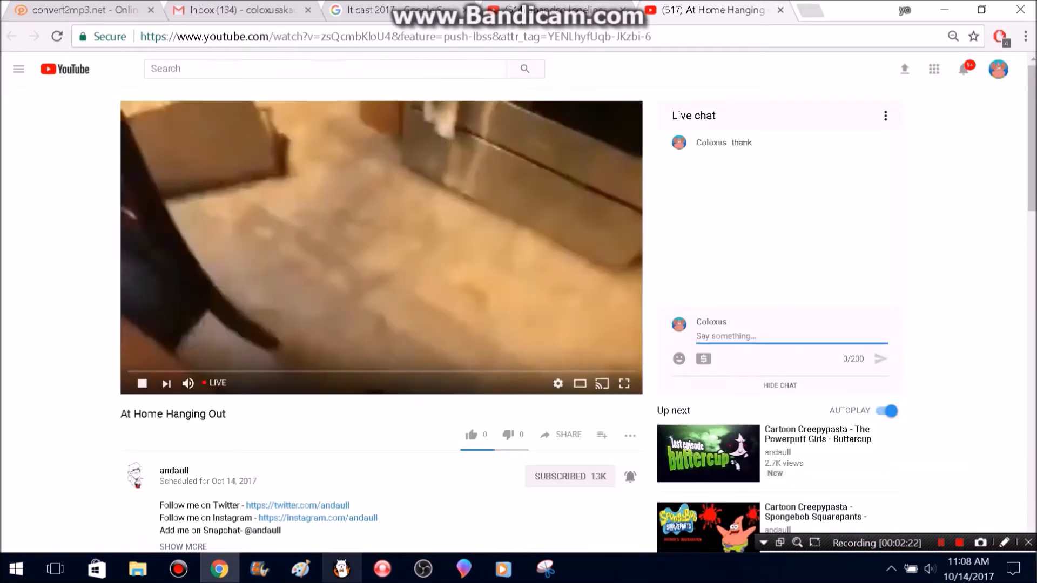
pyautogui.click(338, 567)
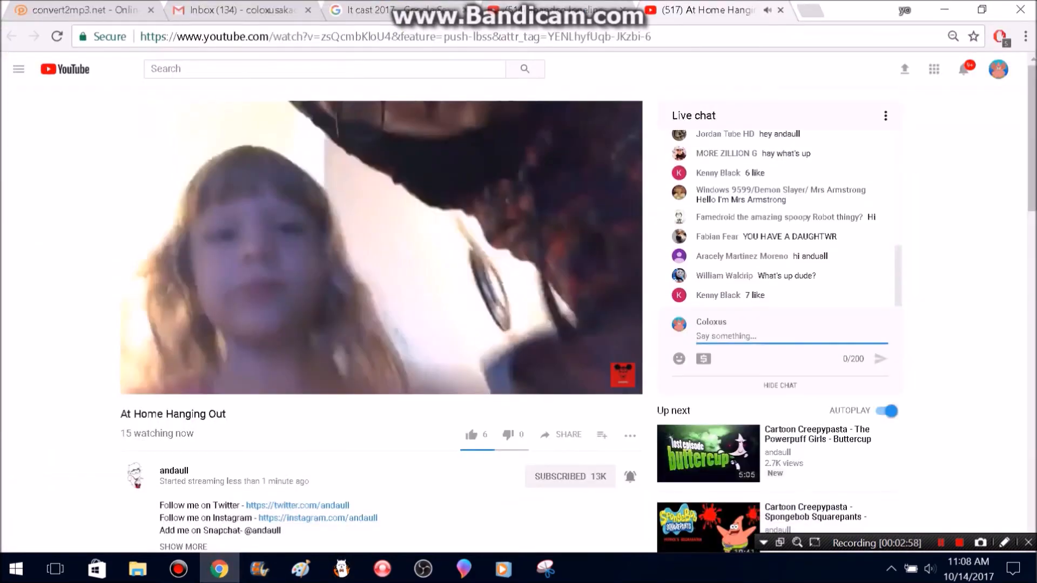
# Send the thank-you message 'Thnk' in the live chat and return to FireAlpaca.
pyautogui.write('Thnk')
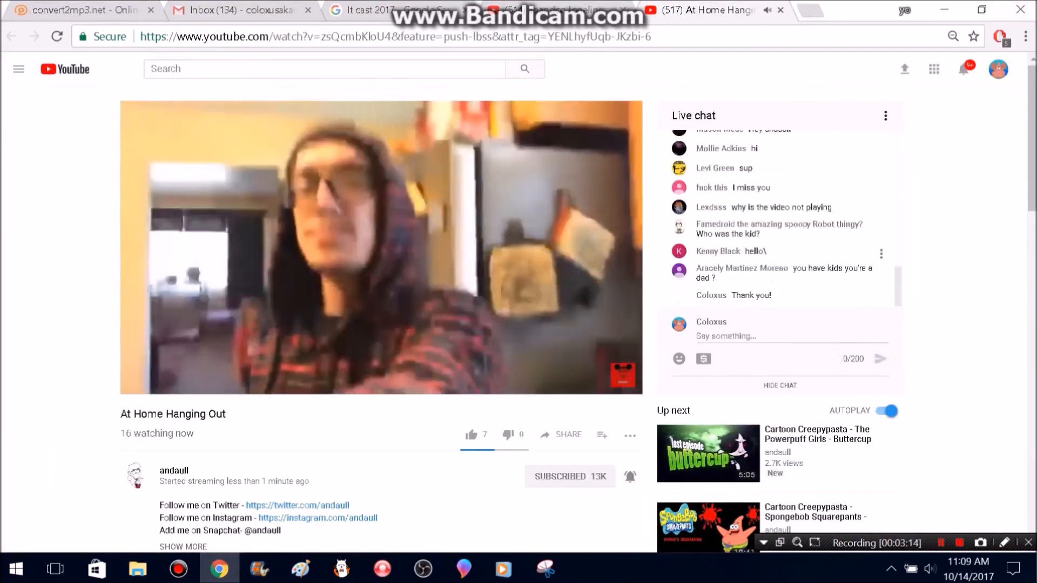
pyautogui.click(337, 567)
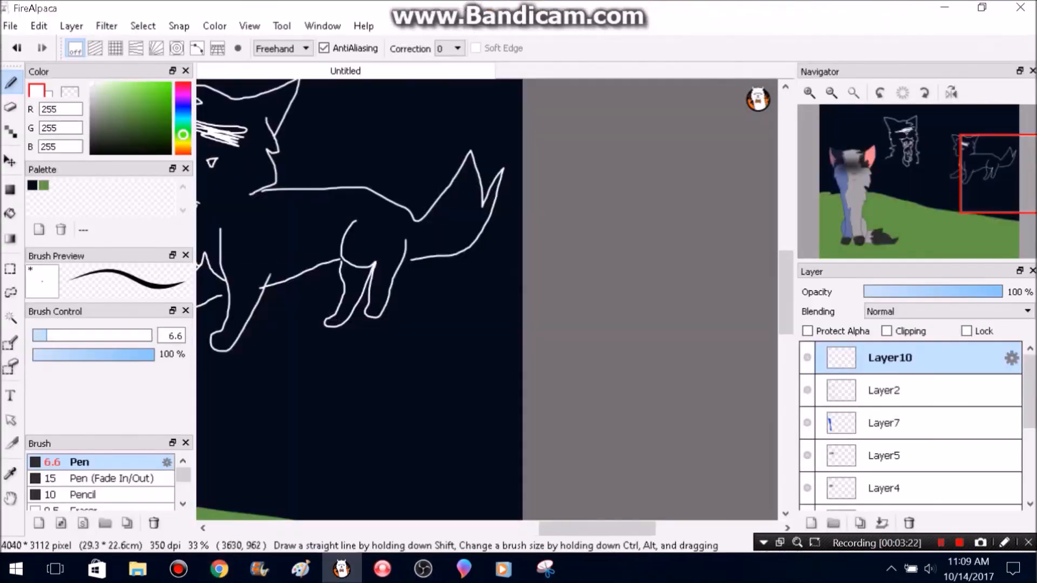